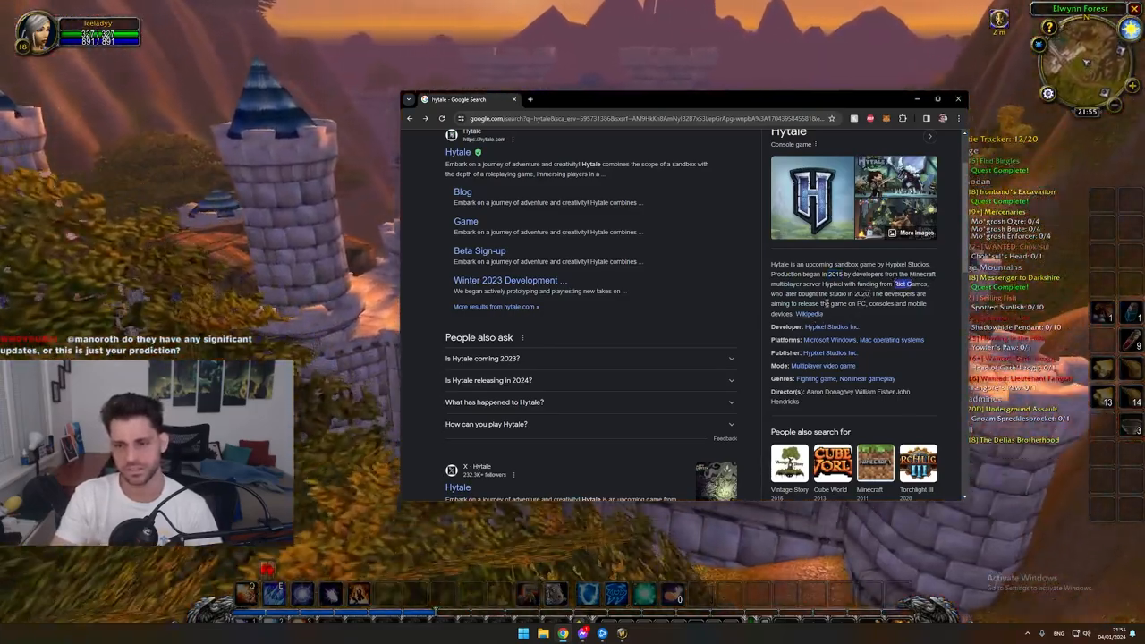
# Locate the X (Twitter) result for the Hytale account in the Google results and go to the profile
pyautogui.scroll(-3)
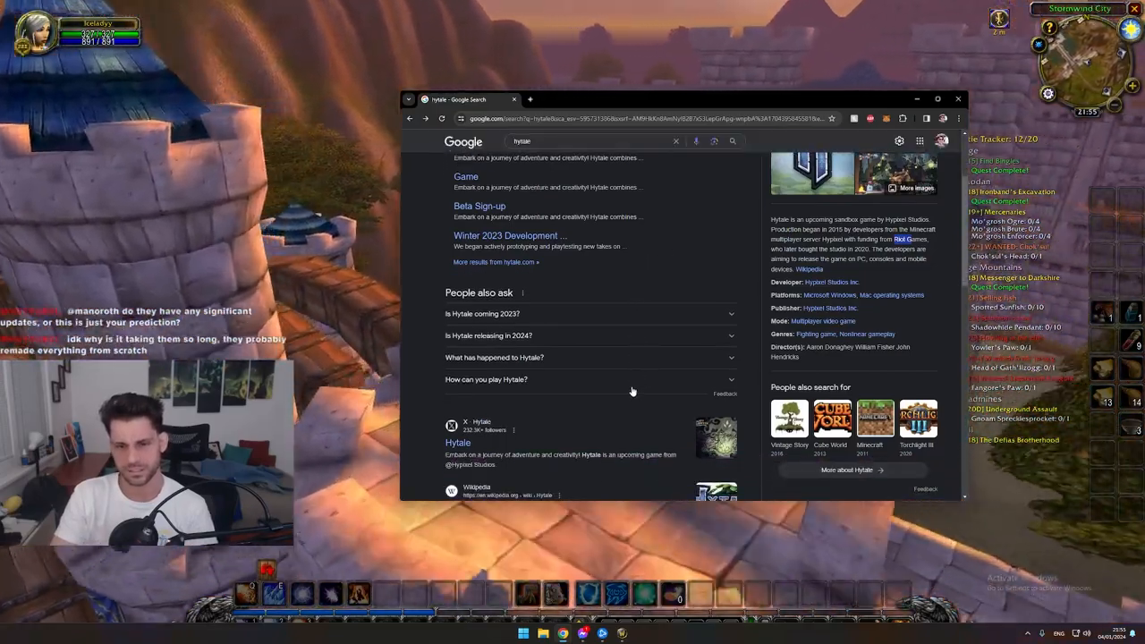
pyautogui.scroll(3)
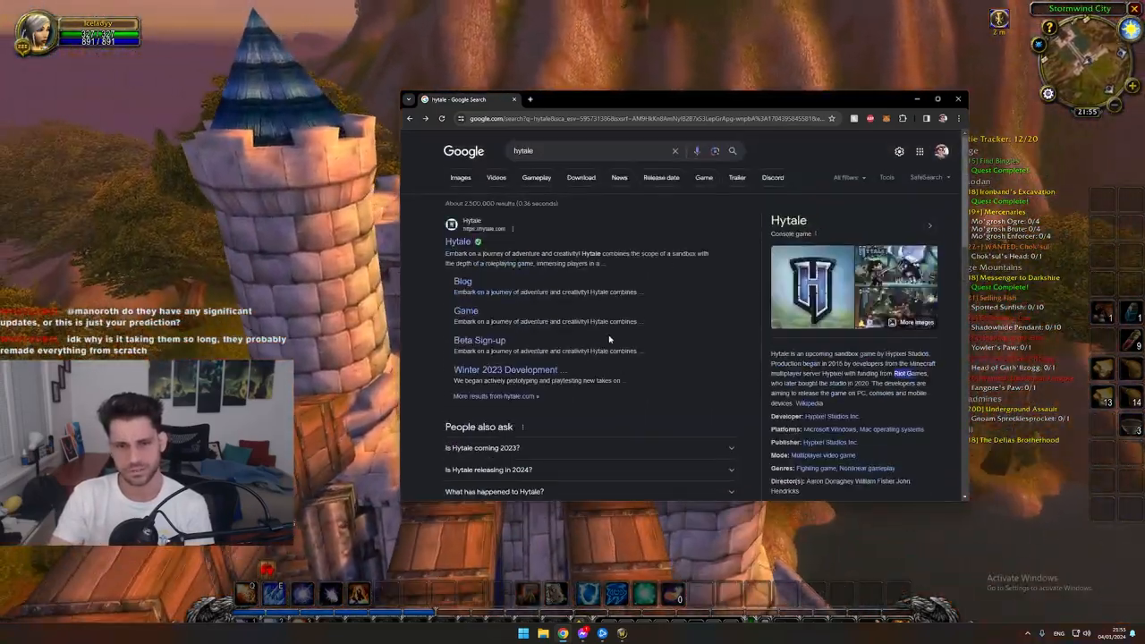
pyautogui.scroll(-3)
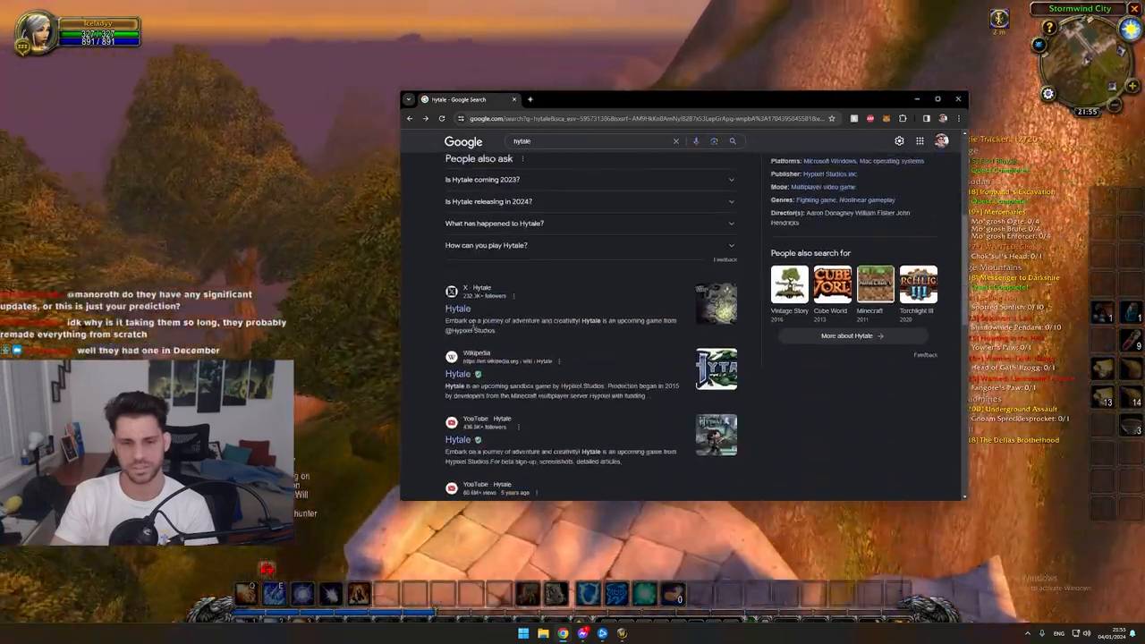
pyautogui.click(458, 308)
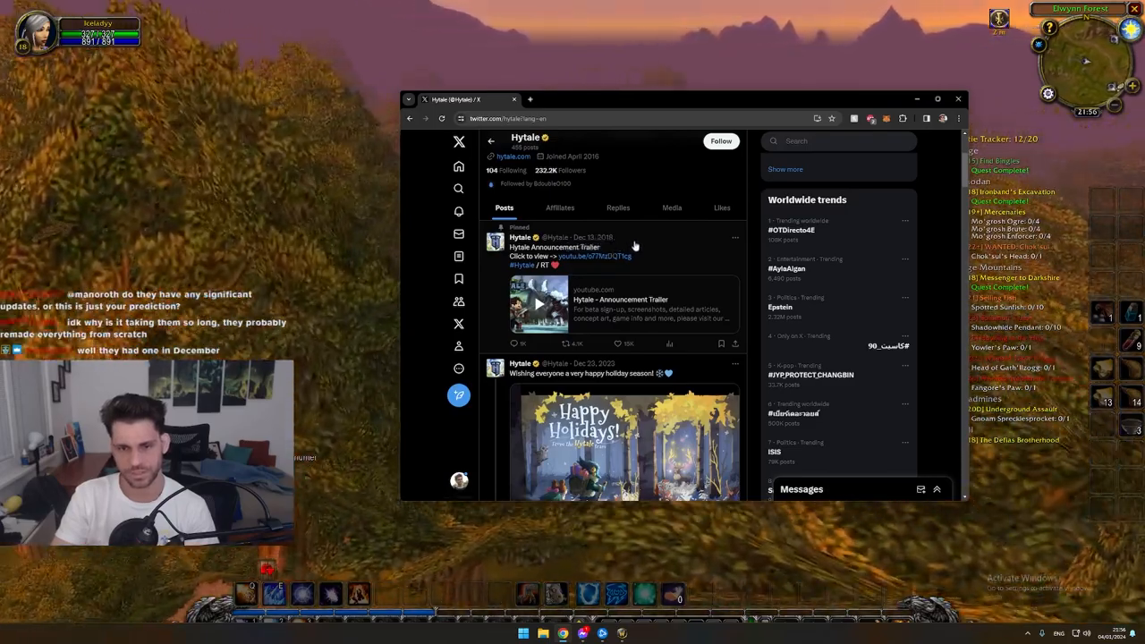
# Scroll Hytale's timeline down to the December 2023 happy-holidays post
pyautogui.scroll(-3)
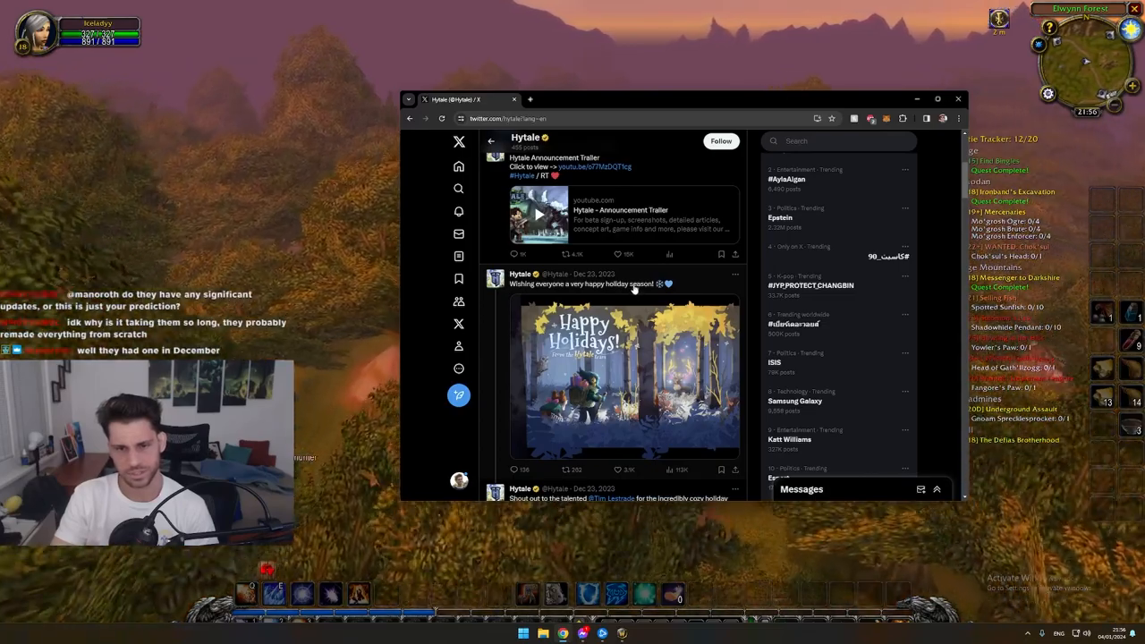
pyautogui.scroll(-3)
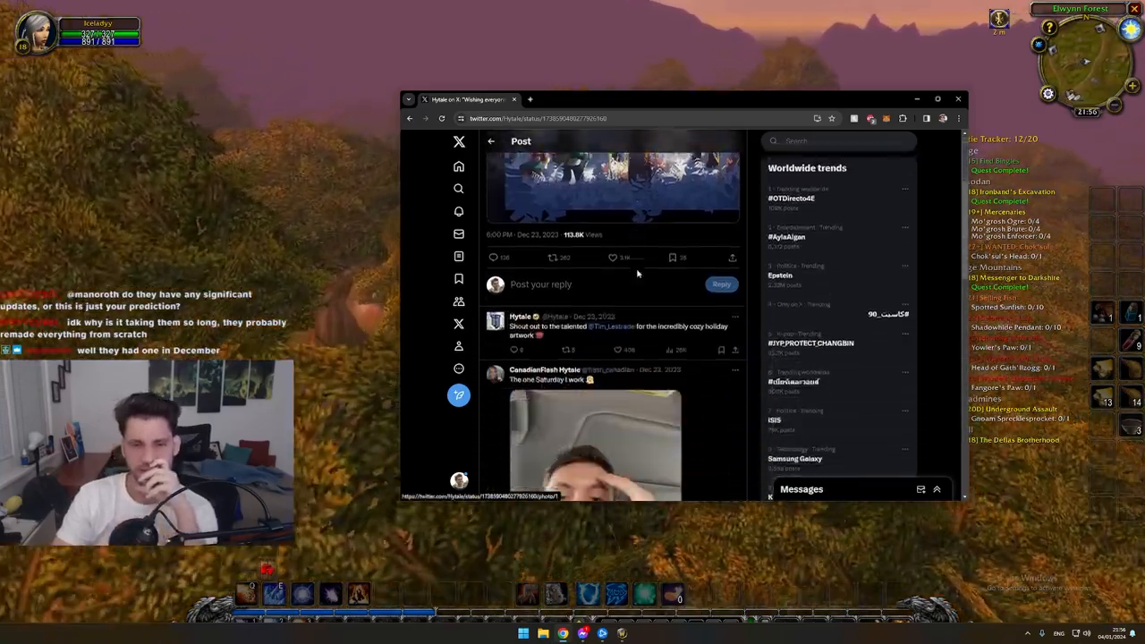
pyautogui.scroll(-3)
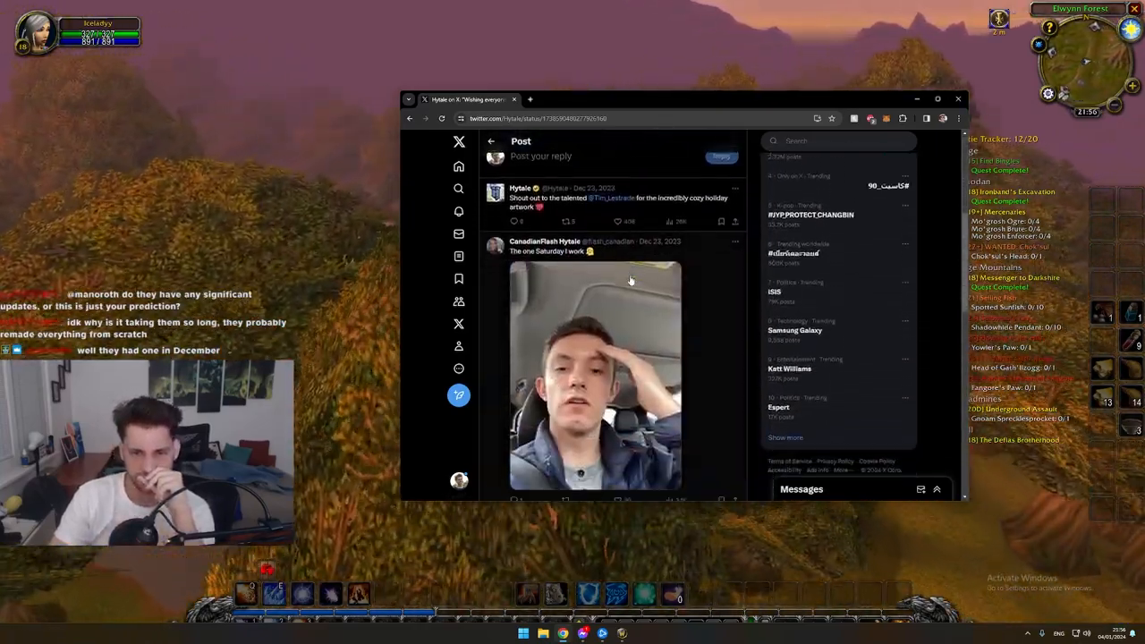
pyautogui.scroll(-3)
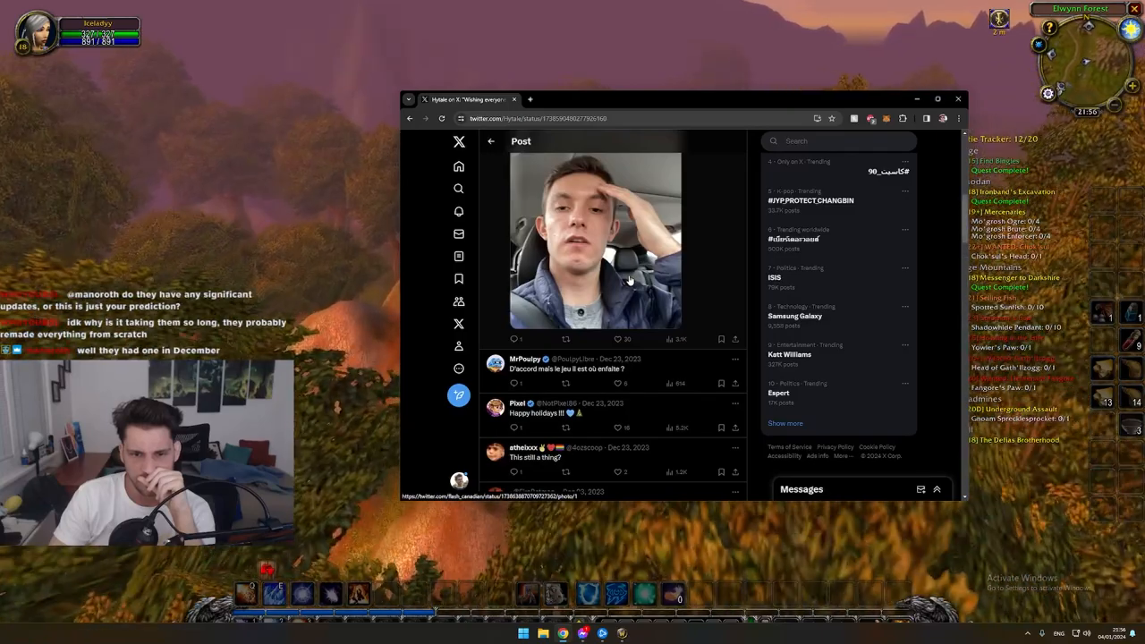
pyautogui.scroll(-3)
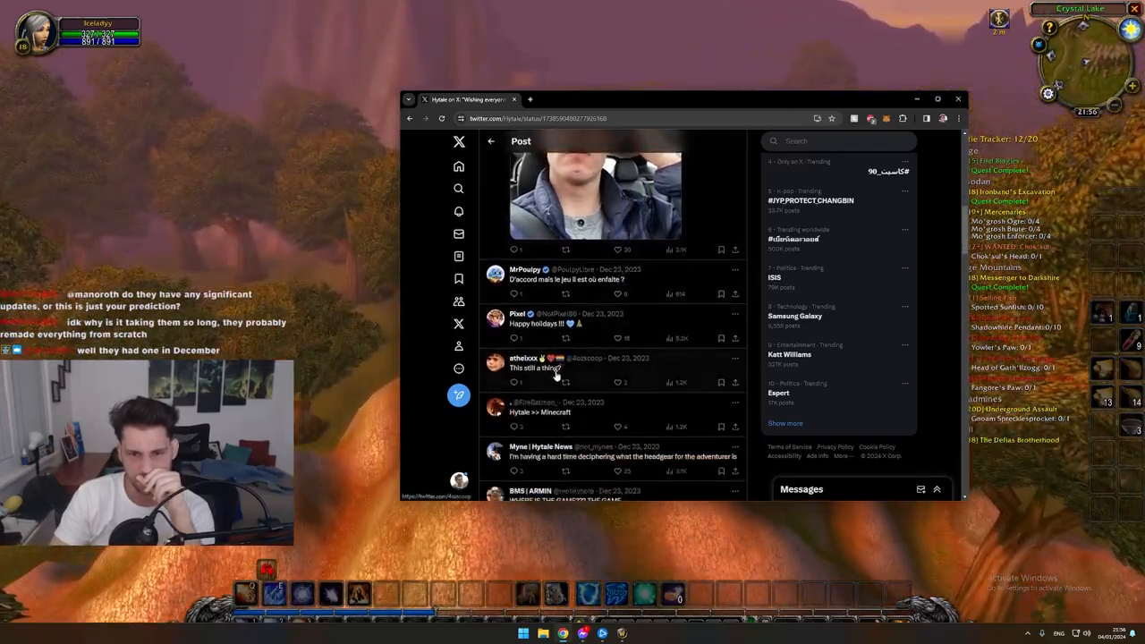
pyautogui.scroll(-3)
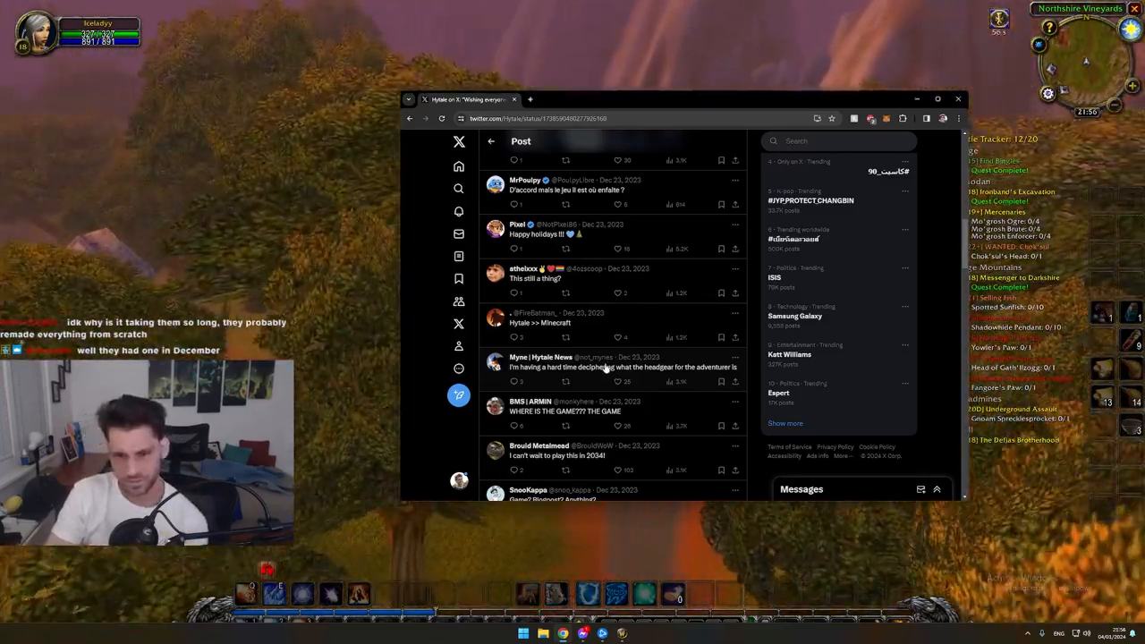
pyautogui.scroll(-3)
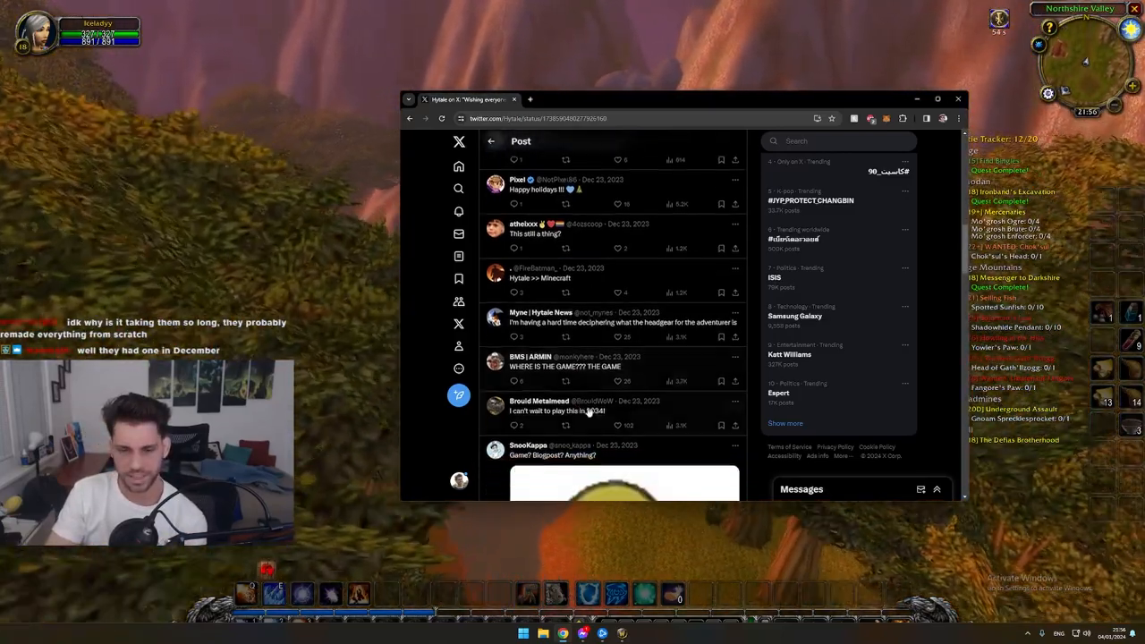
pyautogui.scroll(-3)
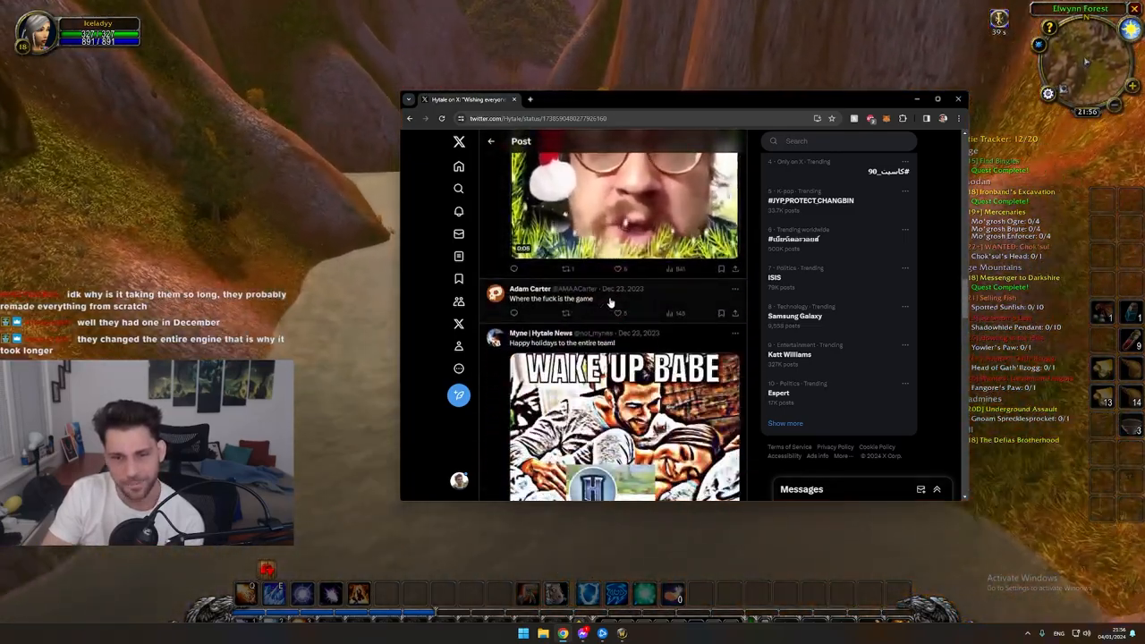
pyautogui.scroll(-3)
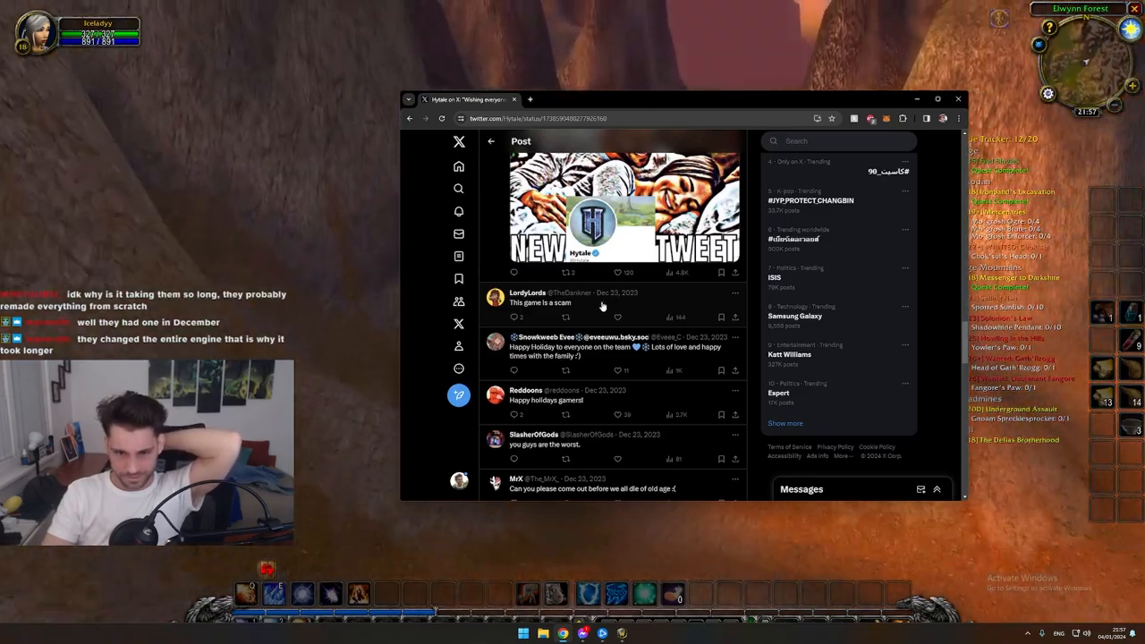
pyautogui.scroll(-3)
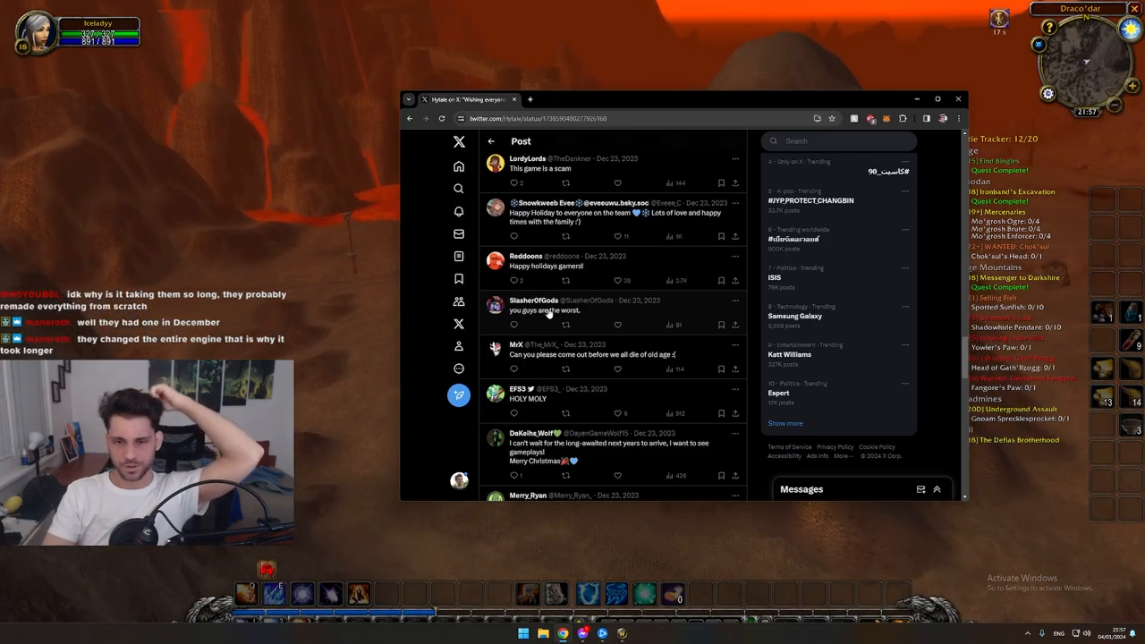
pyautogui.scroll(-3)
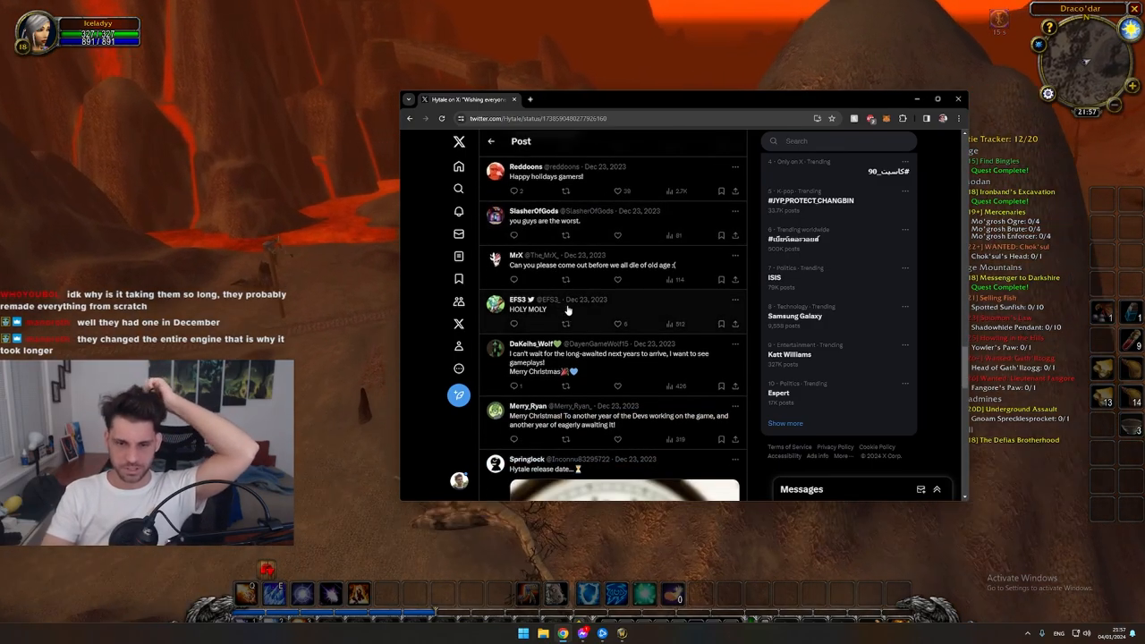
pyautogui.scroll(-3)
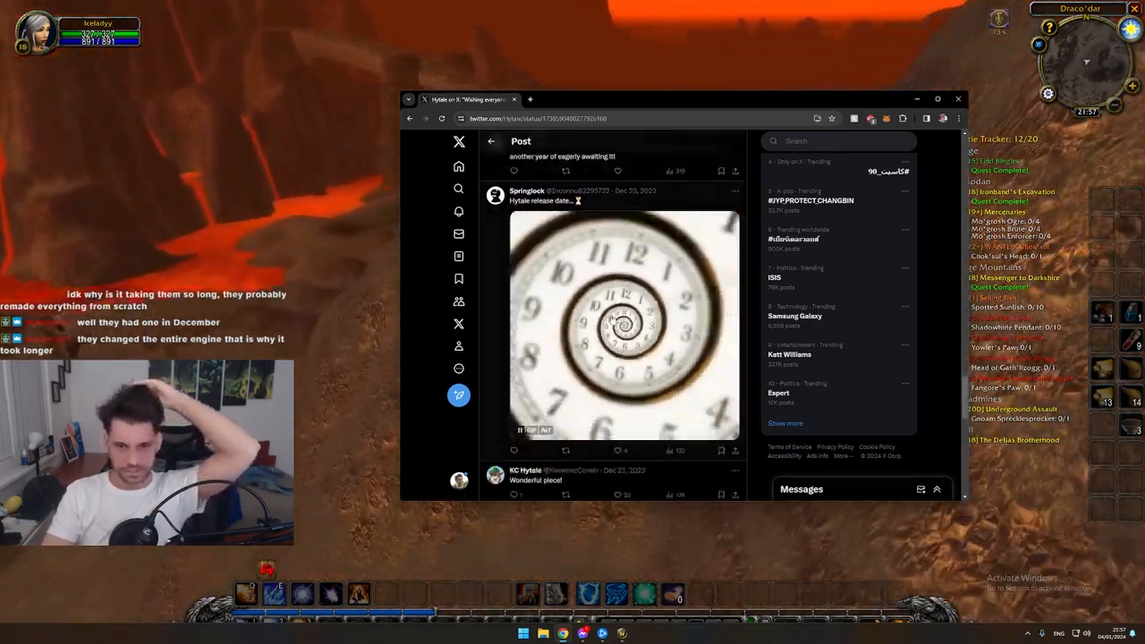
pyautogui.scroll(-3)
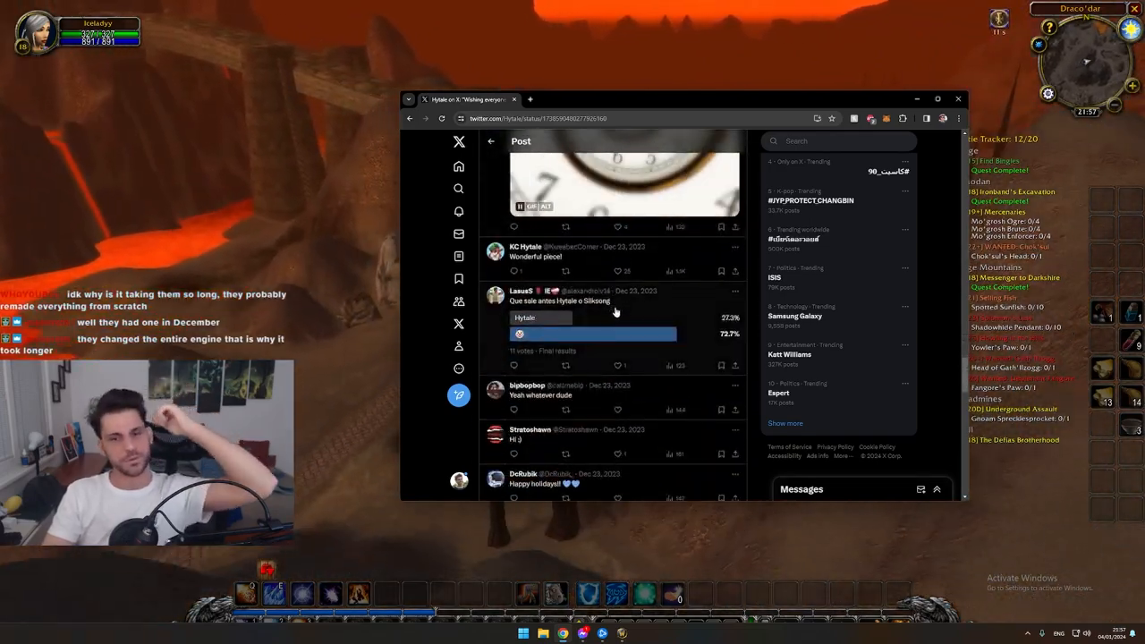